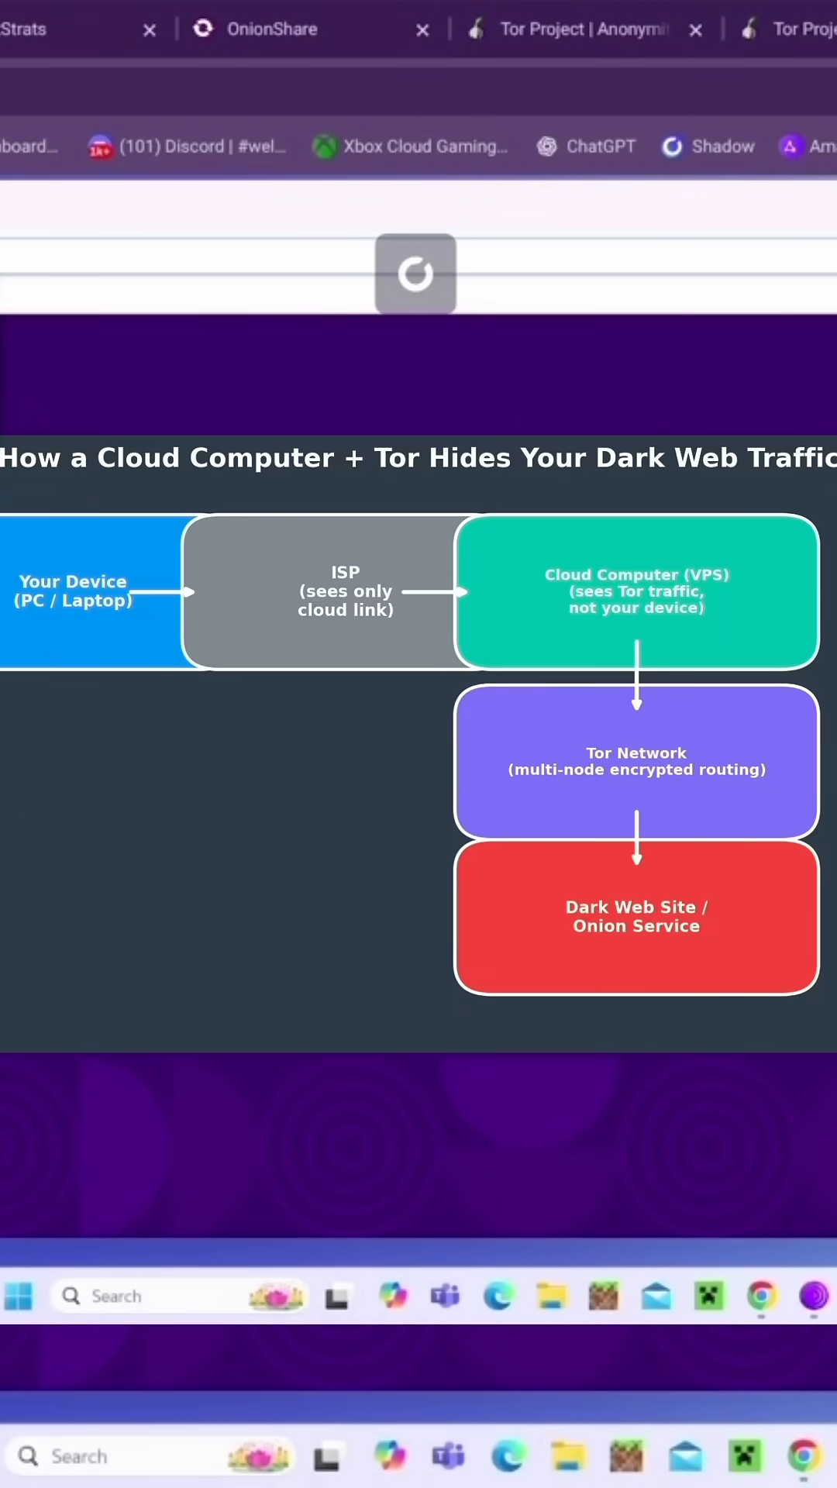
Enter the OnionShare .onion address in Tor Browser so its page begins loading
text(kofefv2z3jfkr6qh5joih6c3id.onion/)
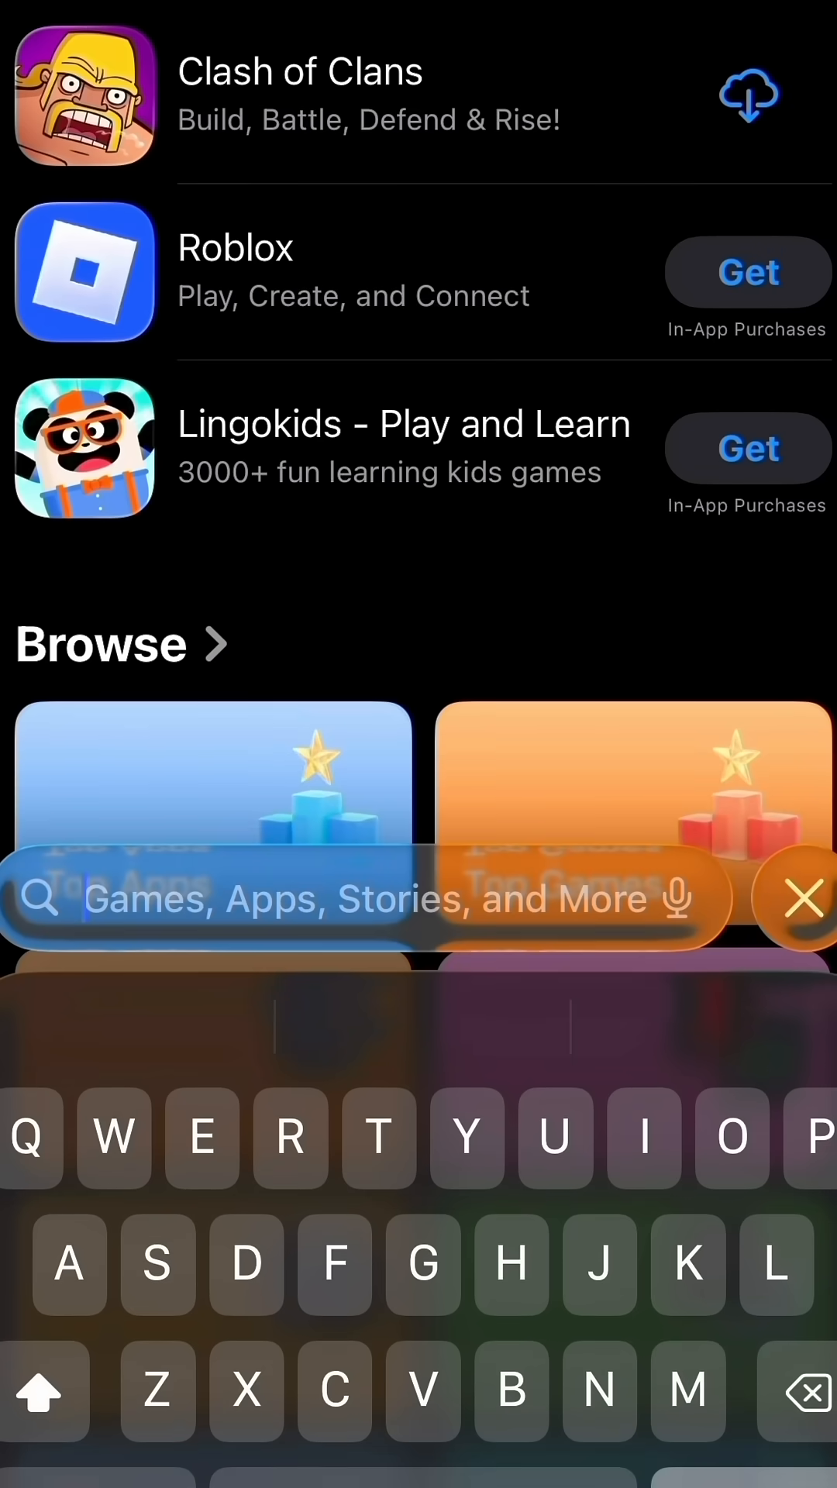
Search the App Store for 'On' and bring up the OnionShare app page
text(On)
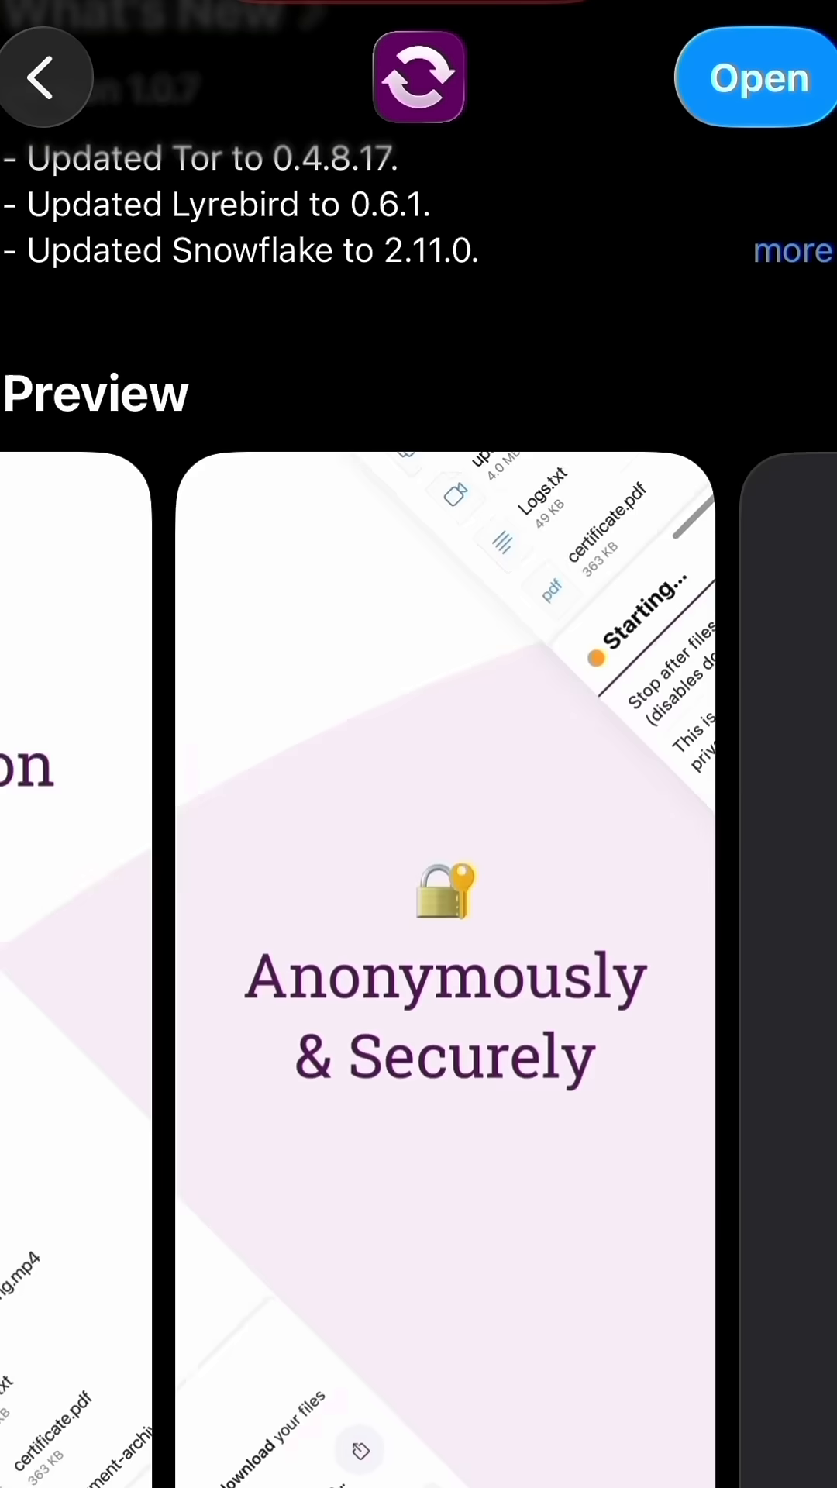
scroll(left, 3)
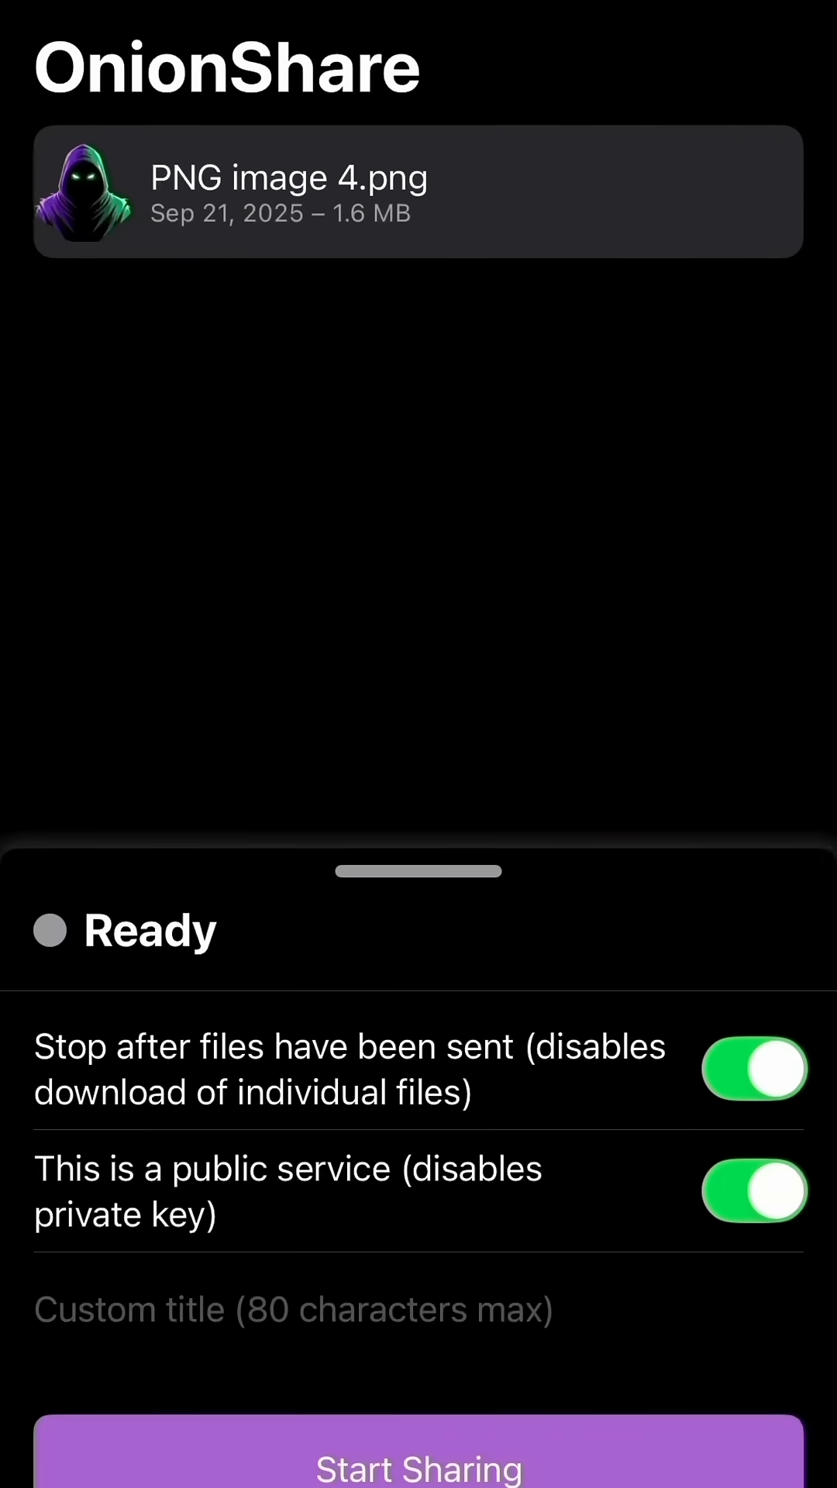
Start sharing PNG image 4.png as a public service that stops after sending
click(418, 1456)
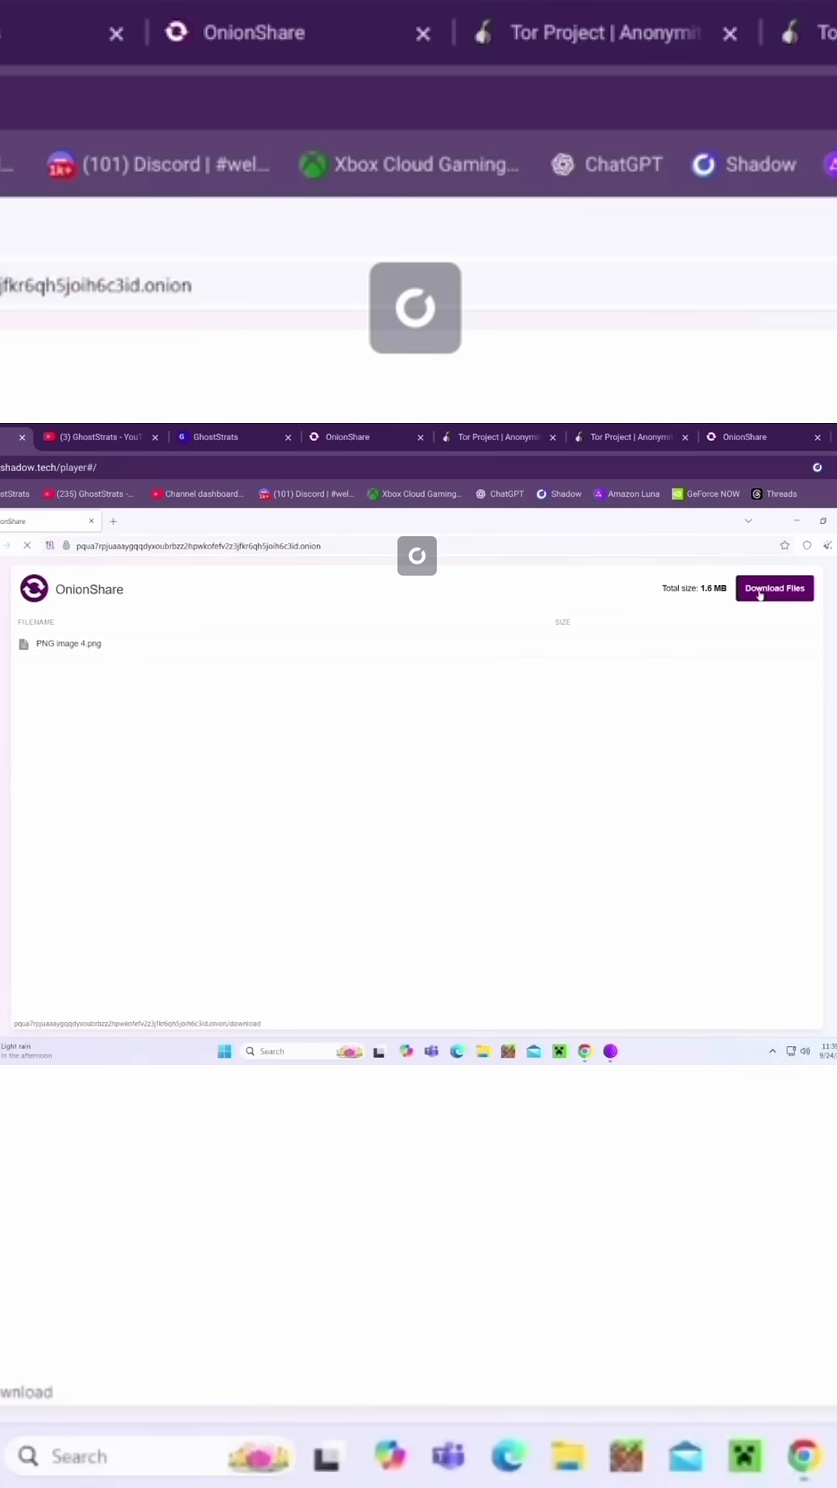
Download PNG image 4.png from the OnionShare page and save it to disk
click(773, 588)
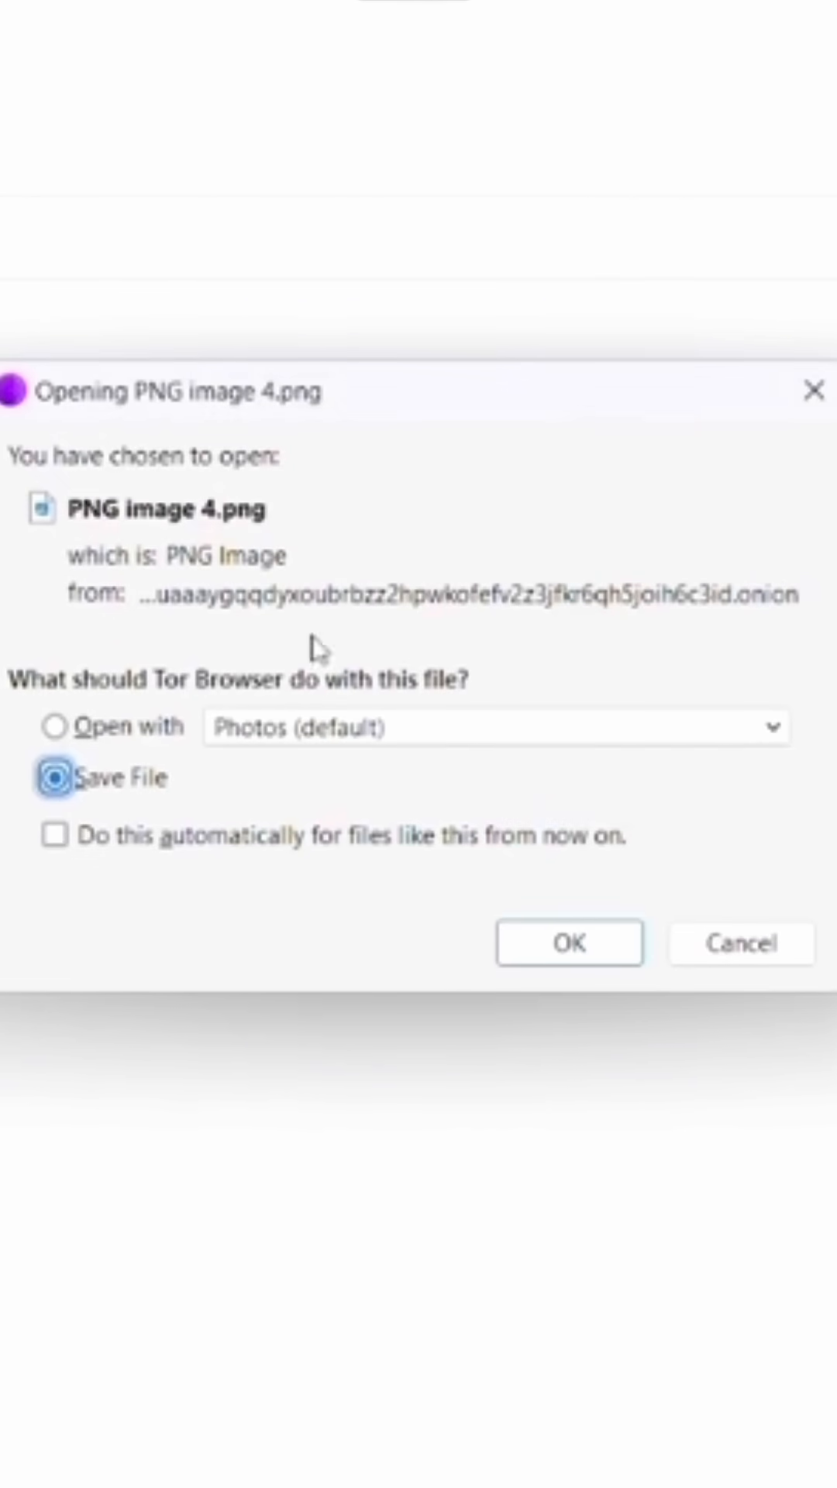
click(569, 943)
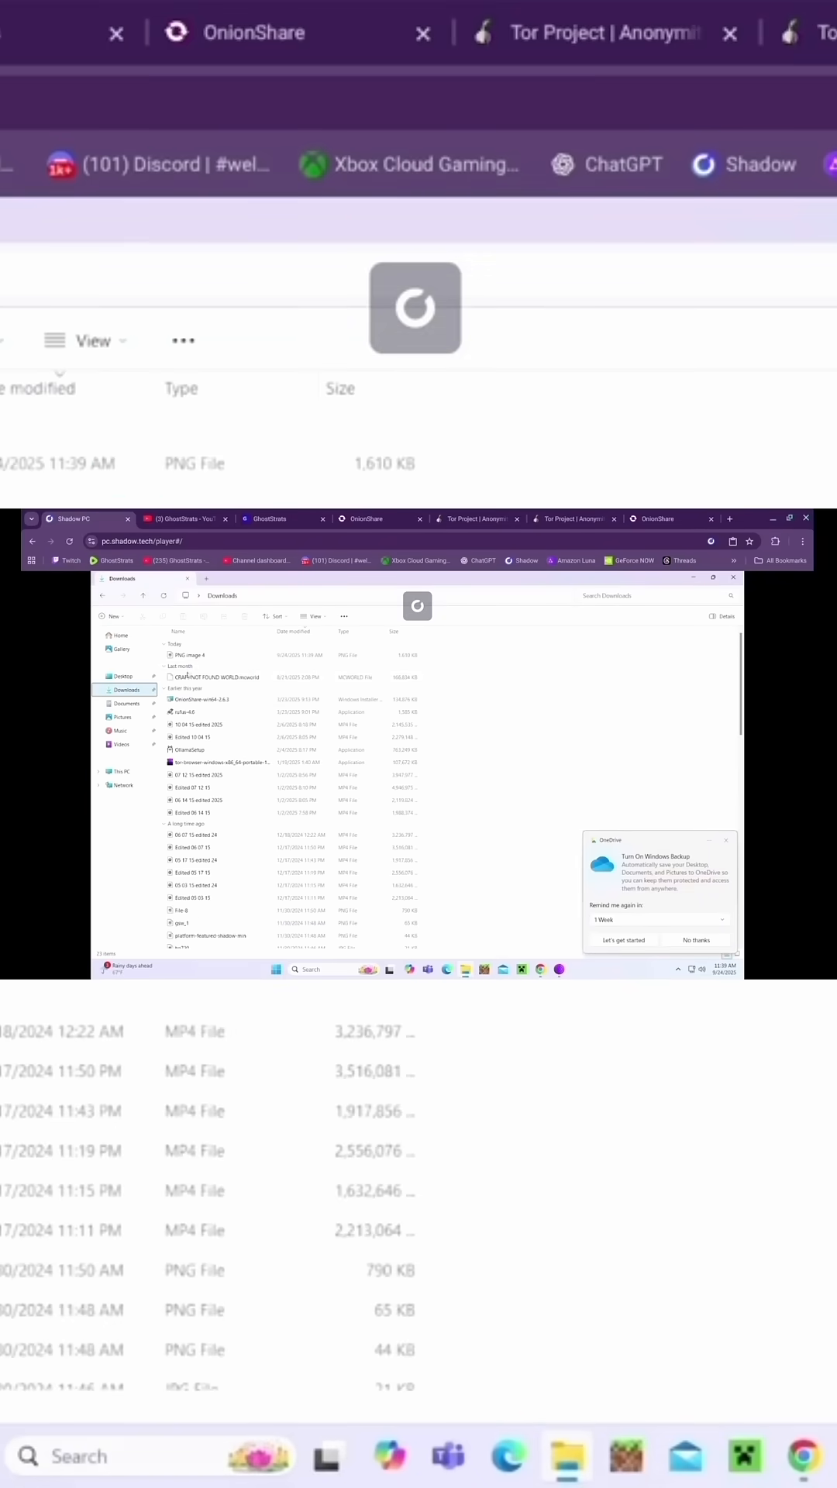
Show the Downloads folder in File Explorer with the saved PNG image 4
click(189, 654)
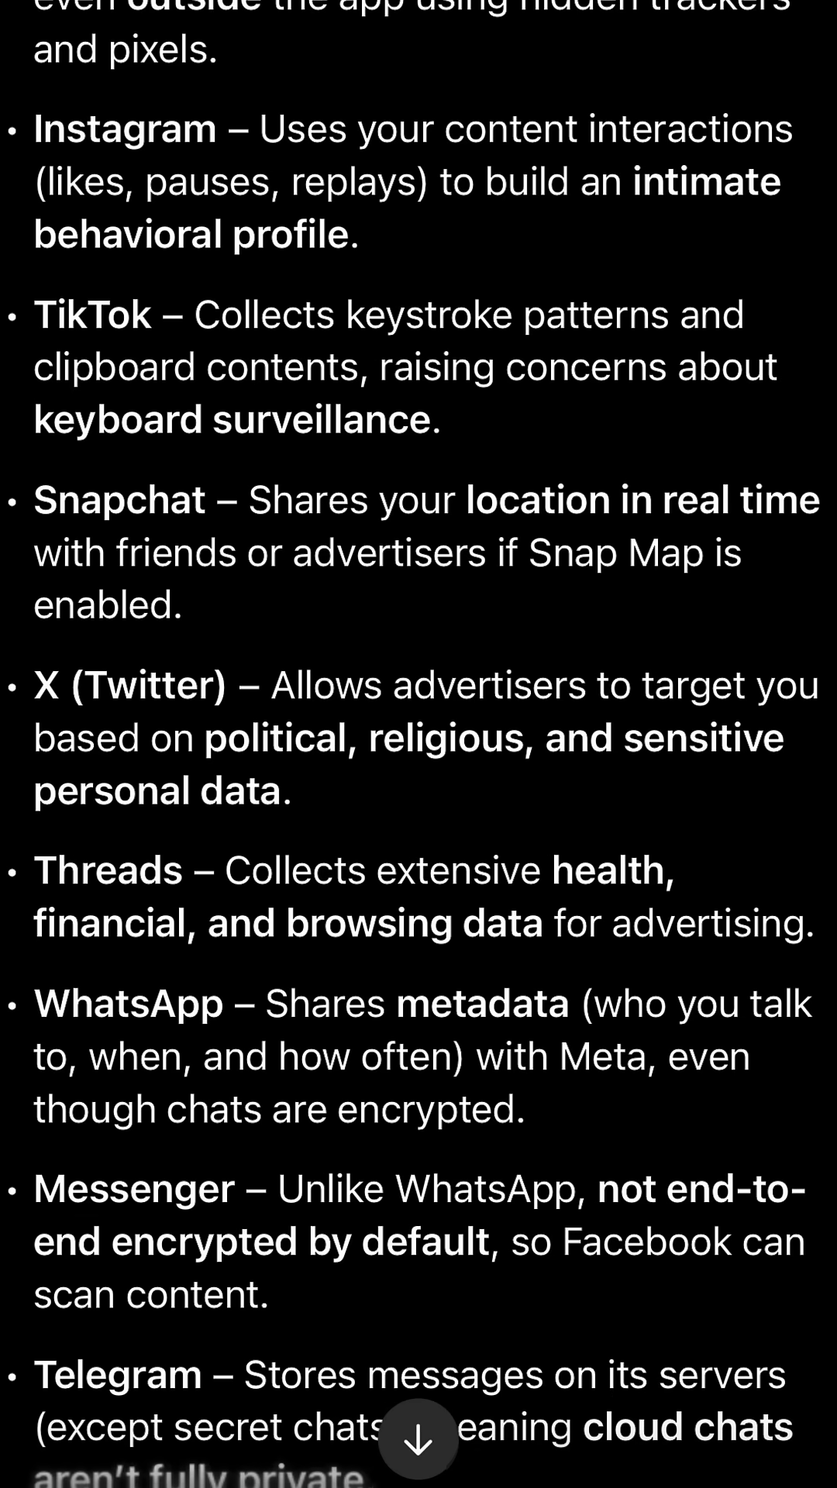
scroll(down, 3)
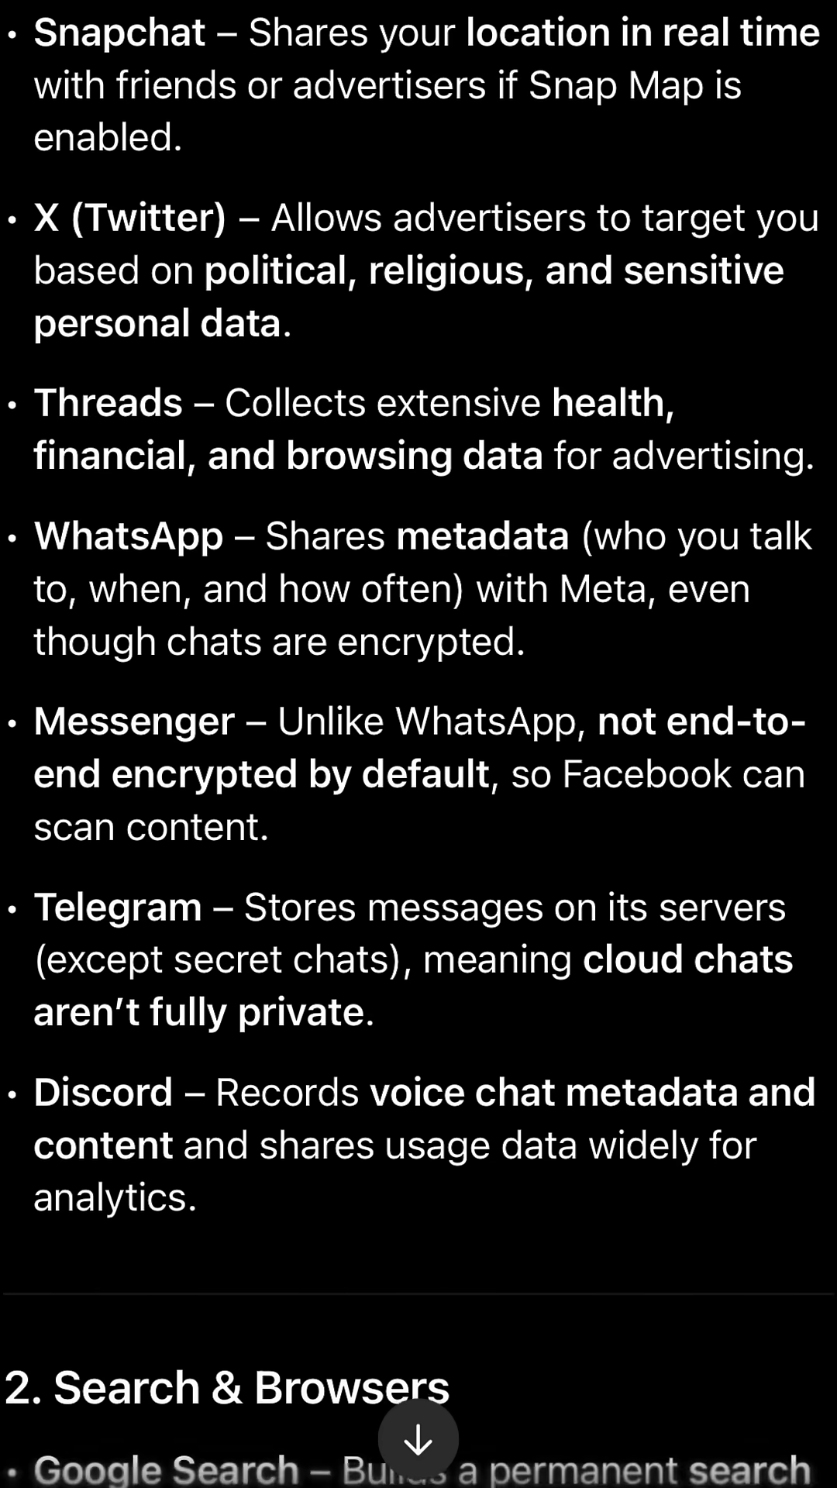
scroll(down, 3)
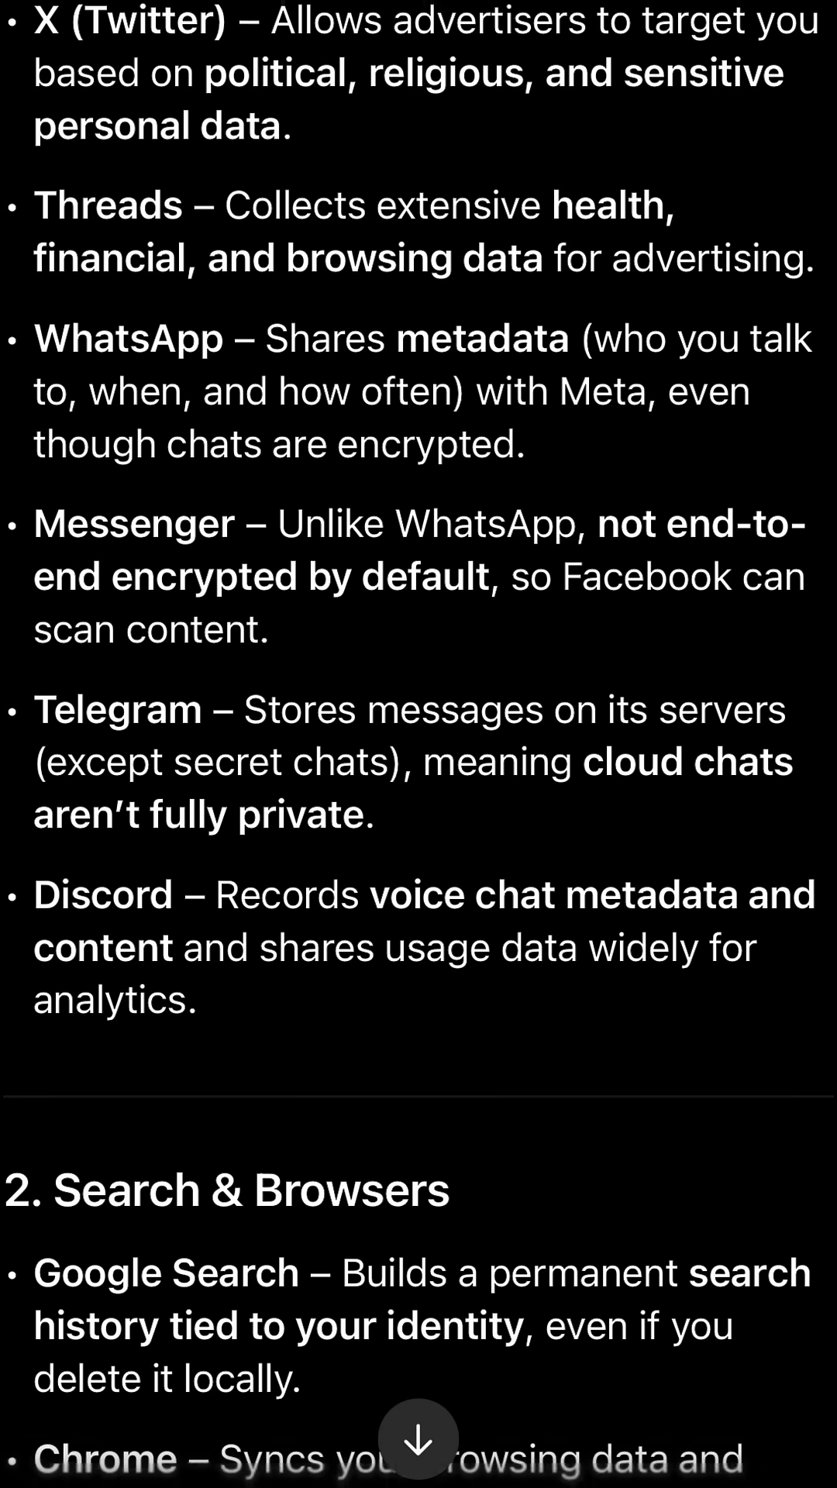
scroll(down, 3)
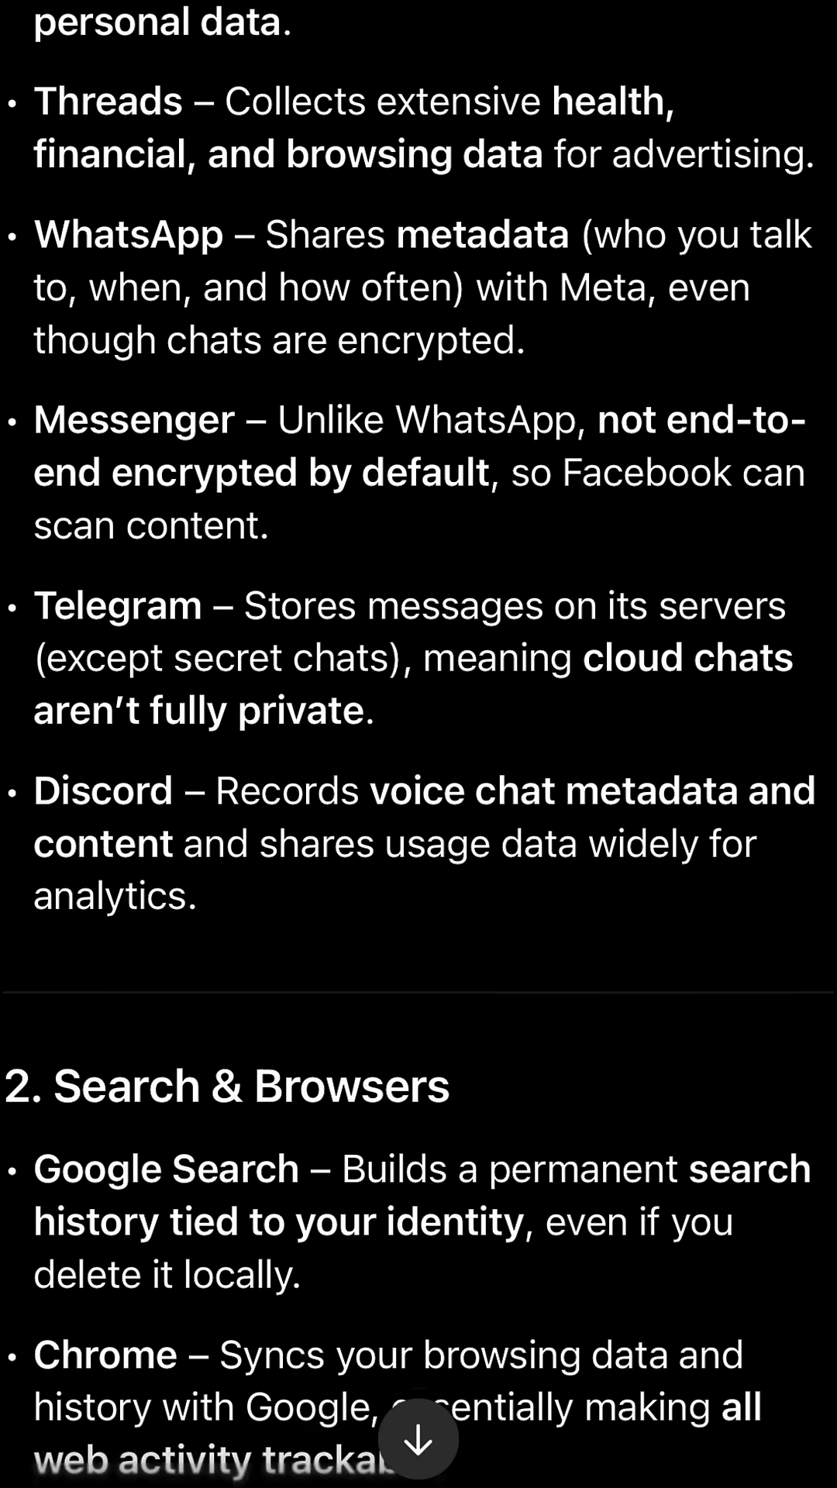
scroll(down, 3)
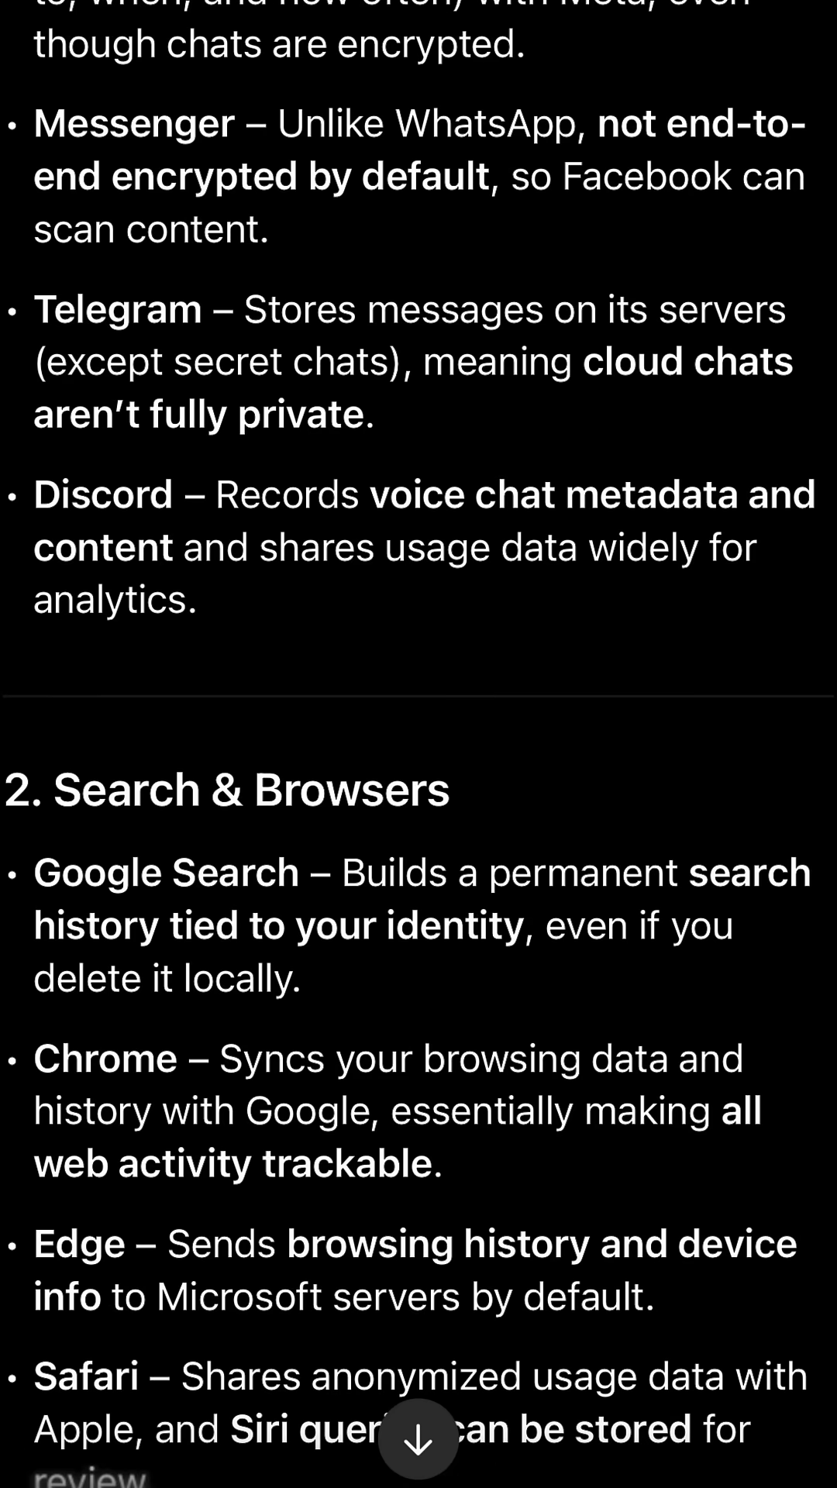
scroll(down, 3)
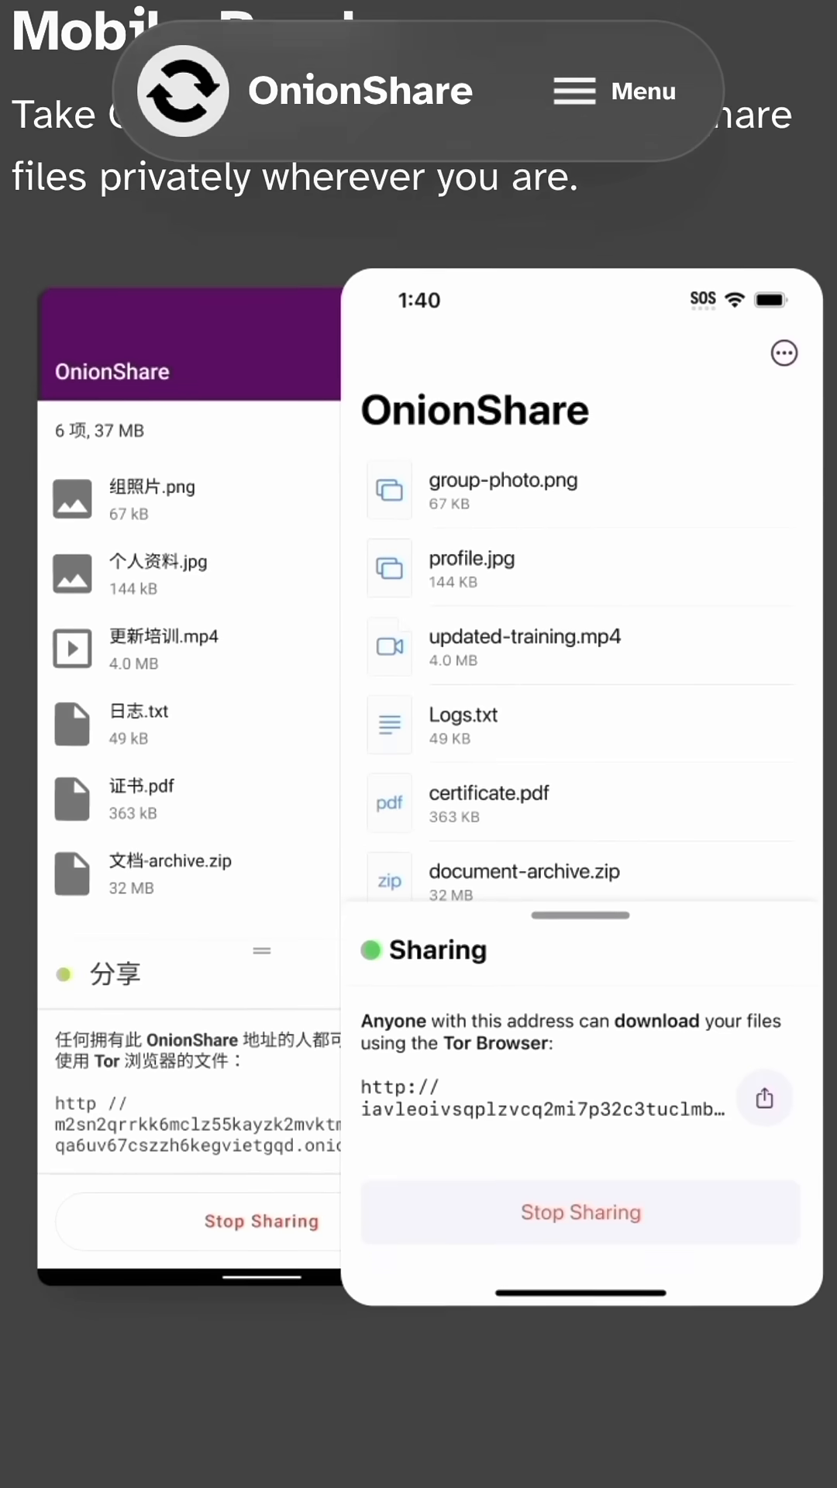
scroll(down, 3)
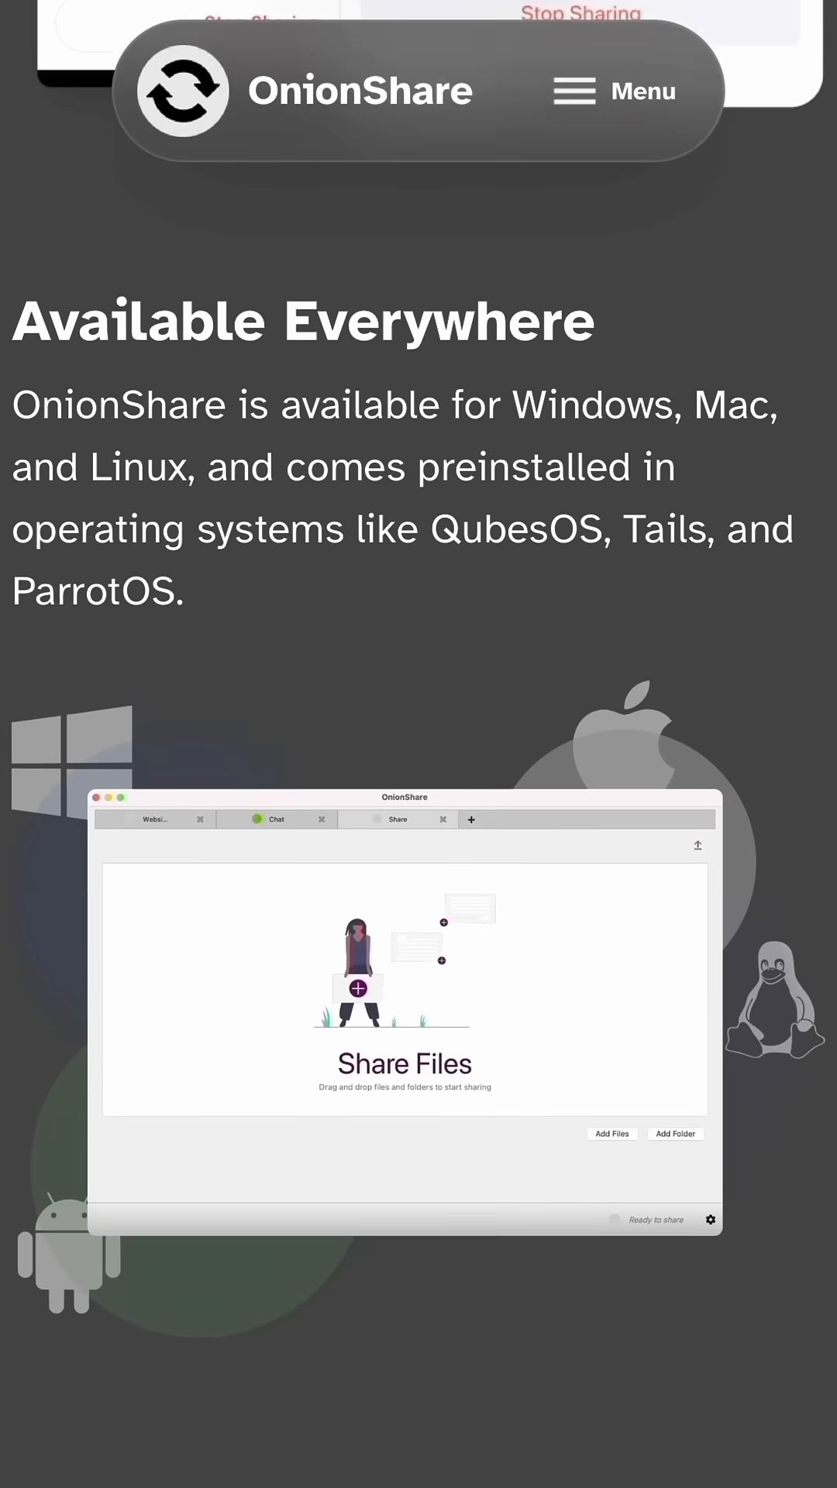
scroll(down, 3)
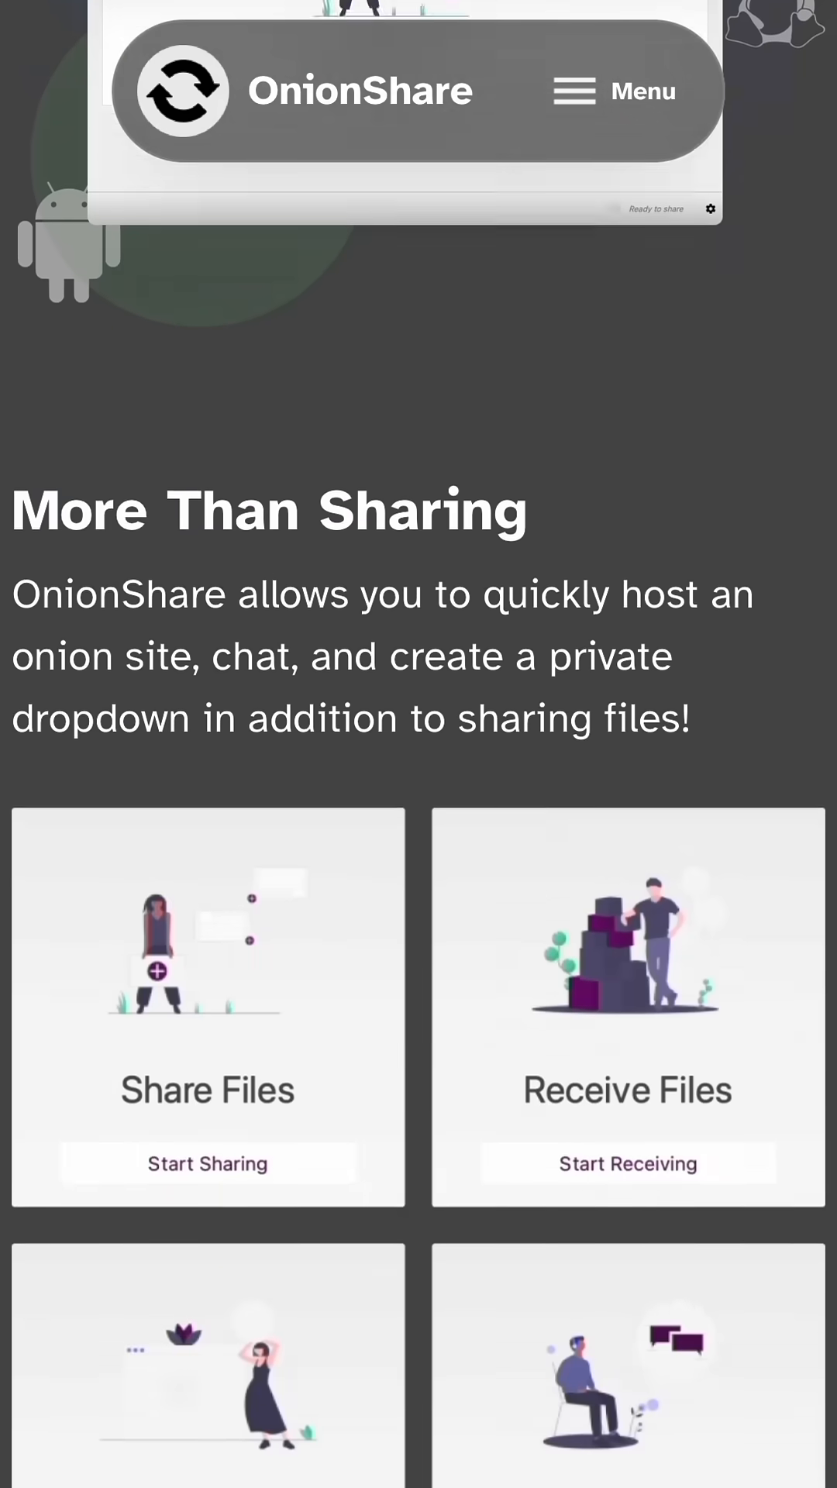